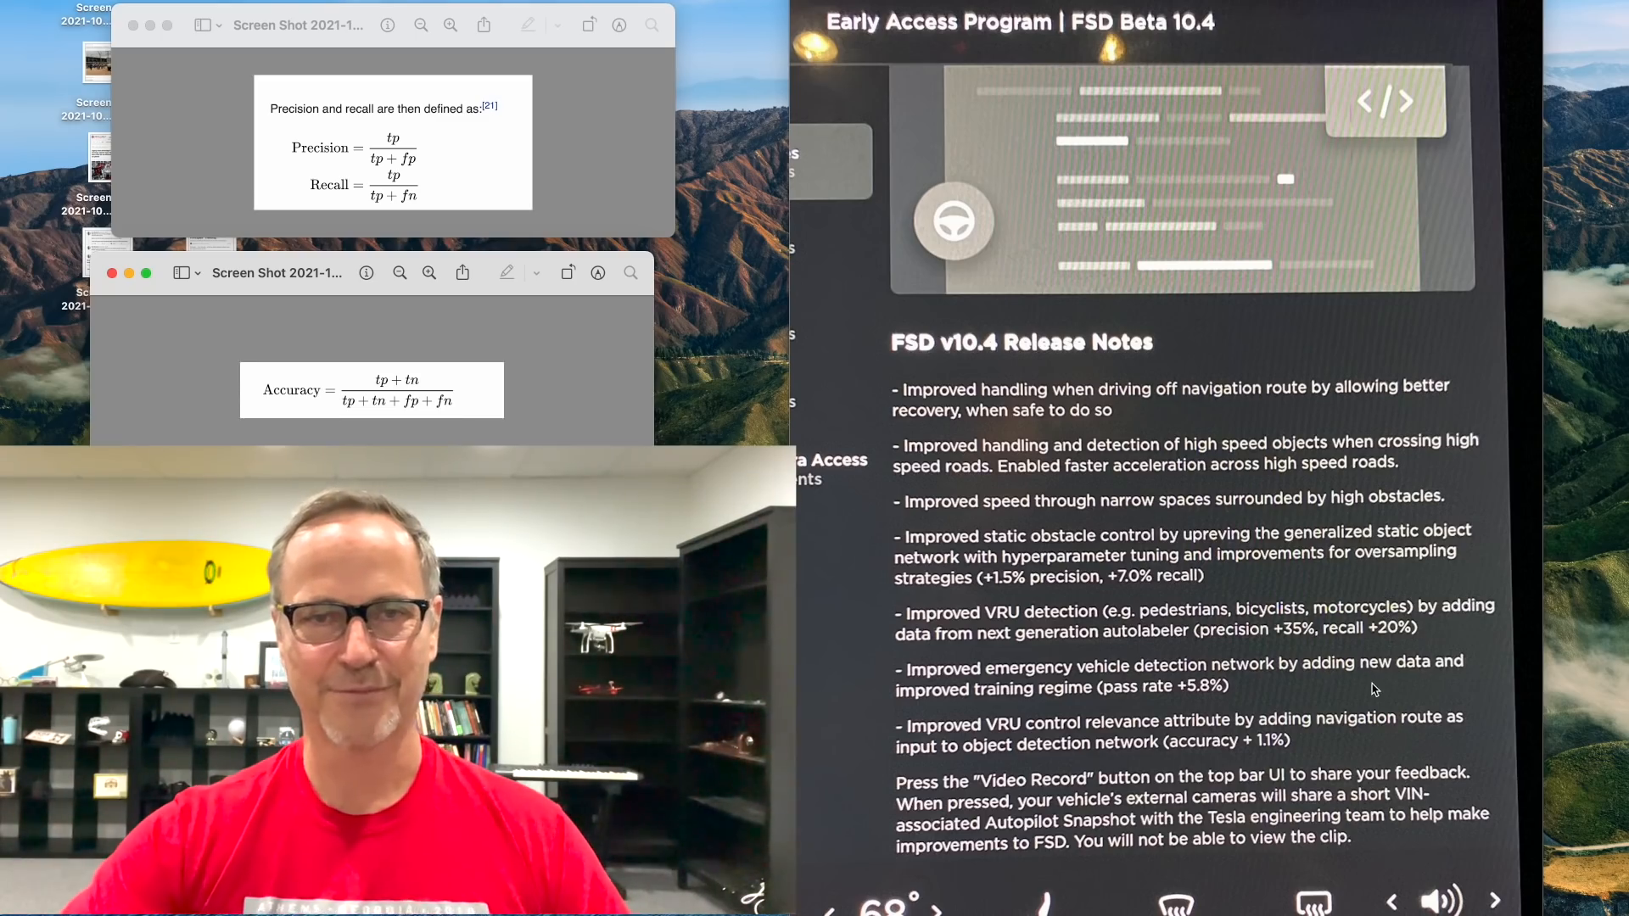
pyautogui.moveTo(1291, 684)
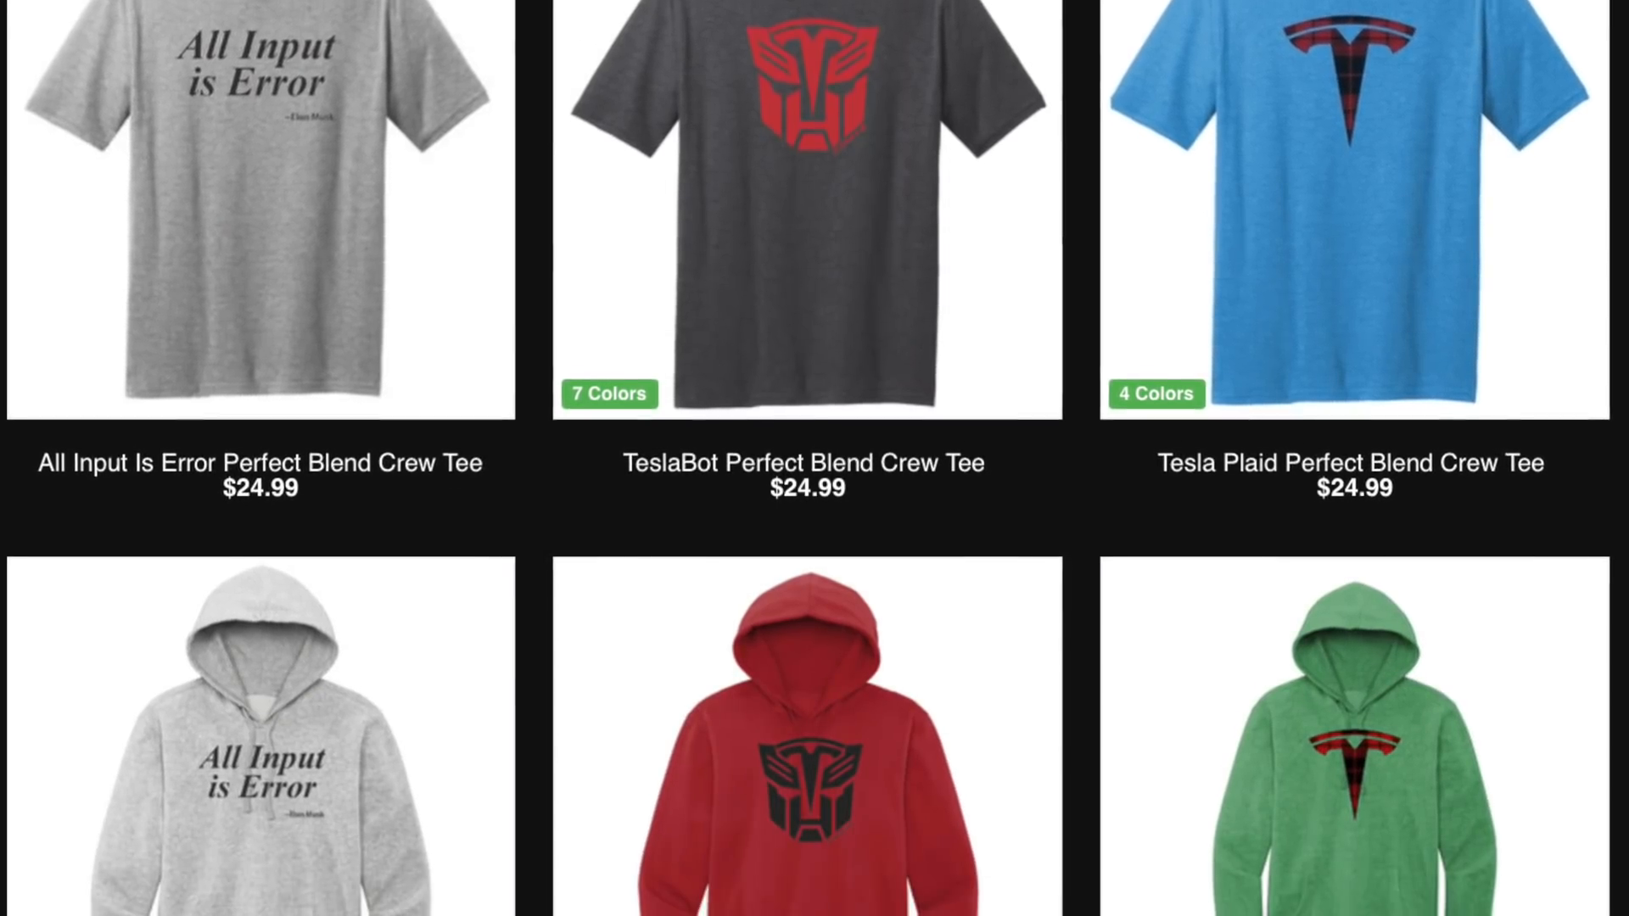
pyautogui.scroll(-3)
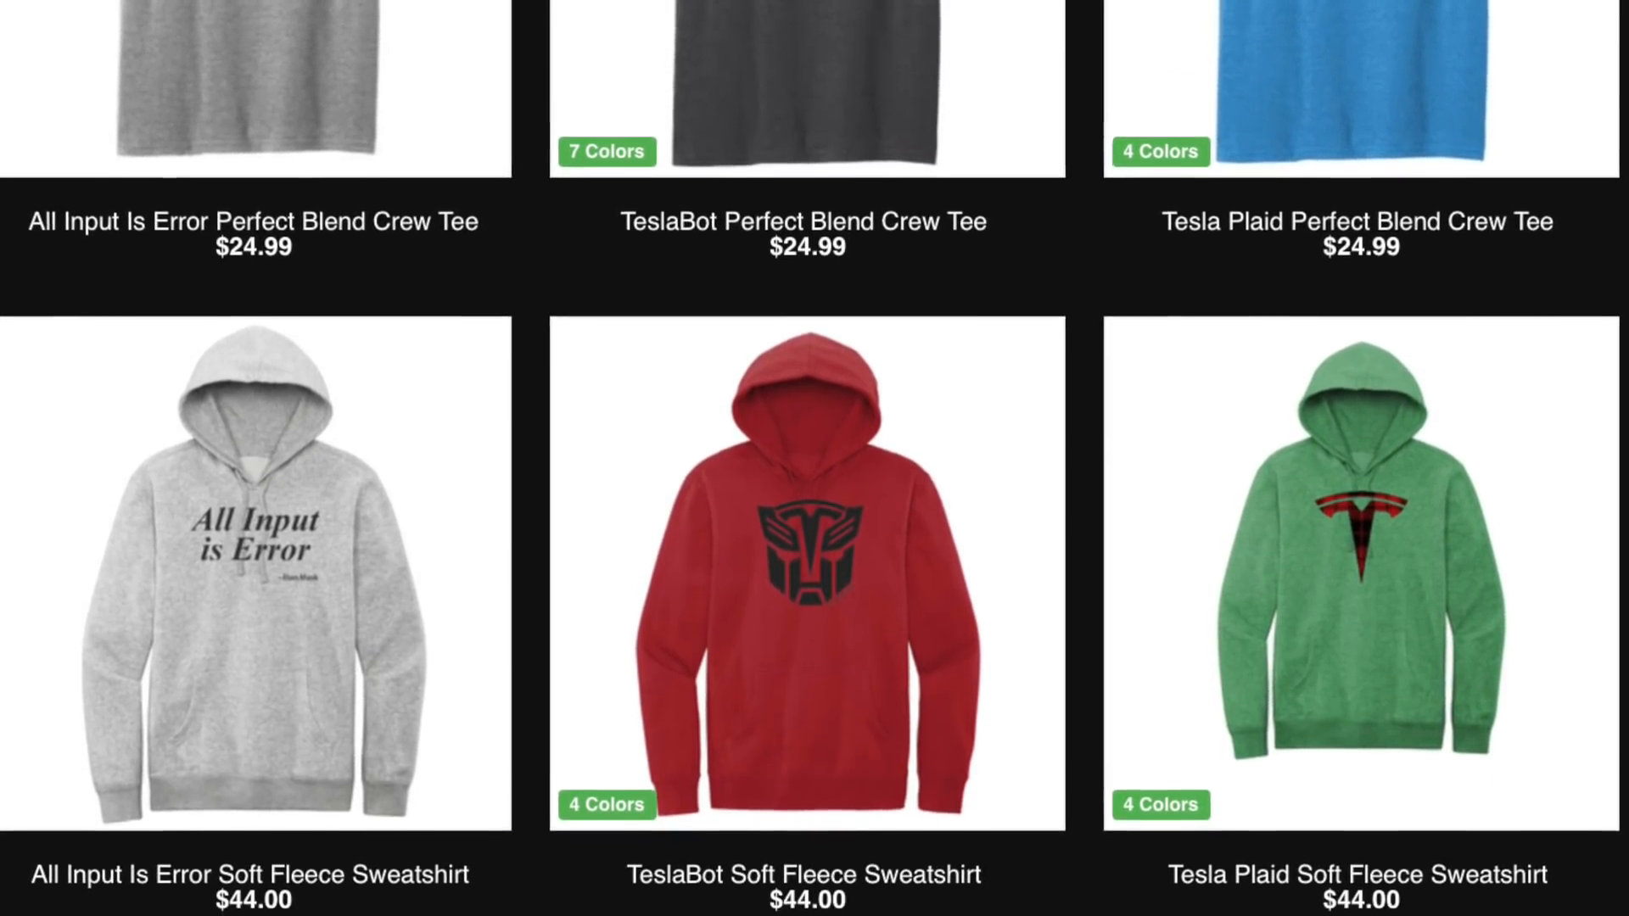